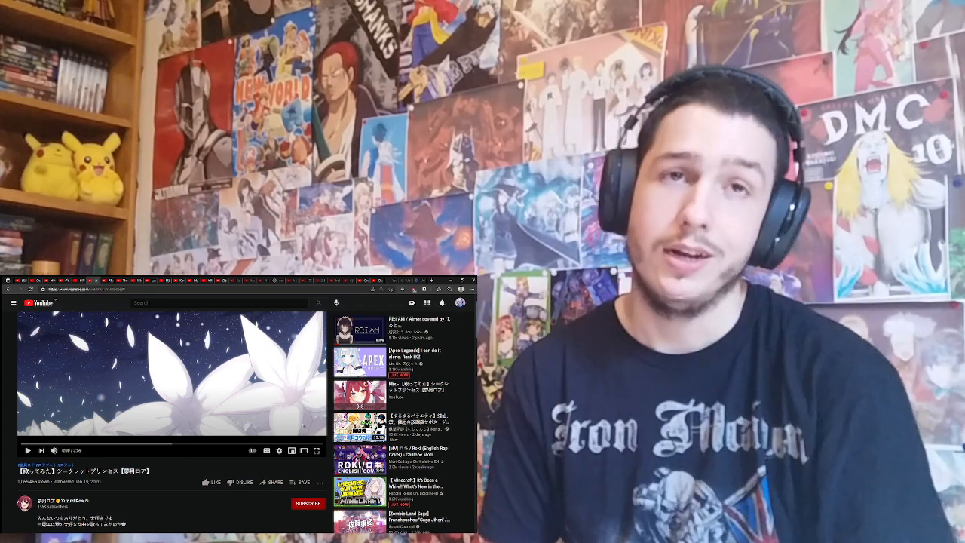
- Scroll down to the Secret Princess cover's description and artist credits below the player
{"action": "scroll", "scroll_direction": "down", "scroll_amount": 3}
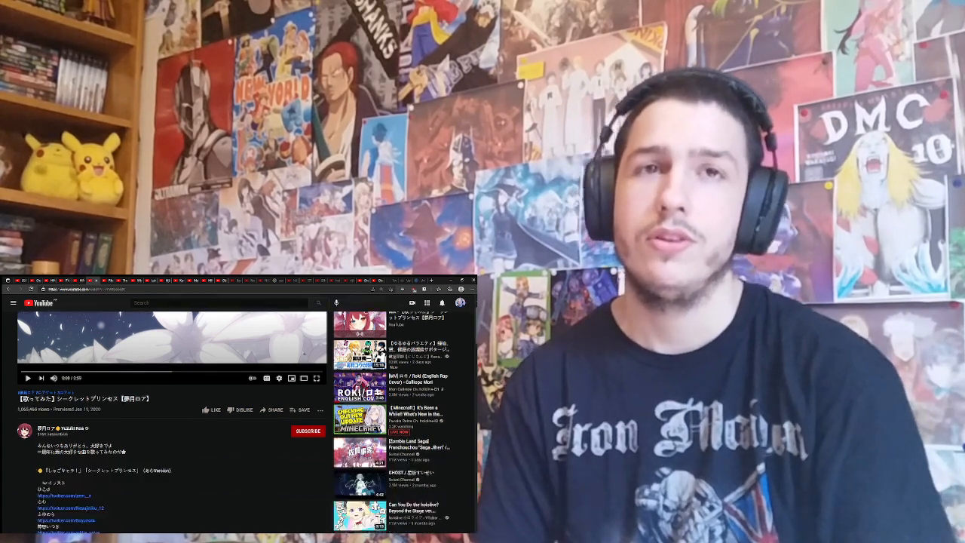
{"action": "scroll", "scroll_direction": "down", "scroll_amount": 3}
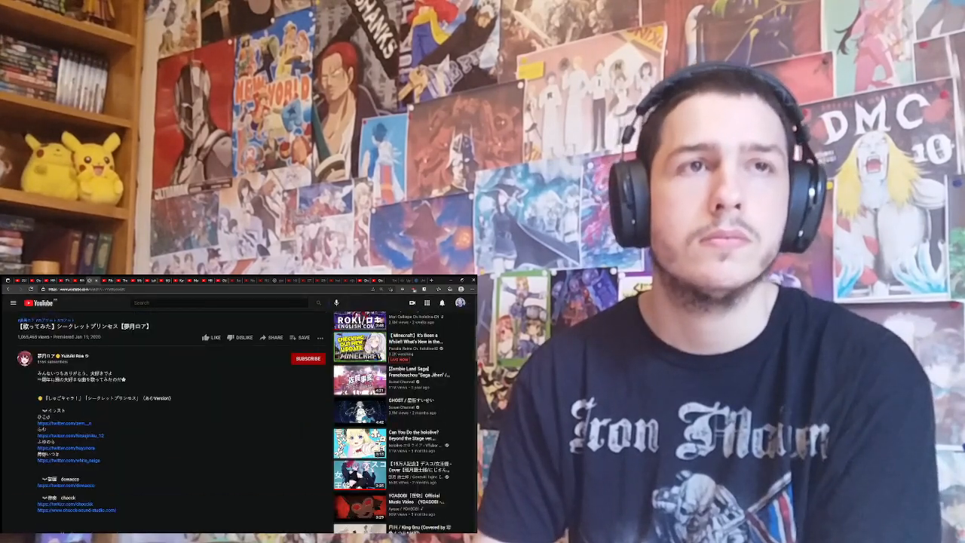
- Switch the Secret Princess cover to fullscreen playback
{"action": "scroll", "scroll_direction": "down", "scroll_amount": 3}
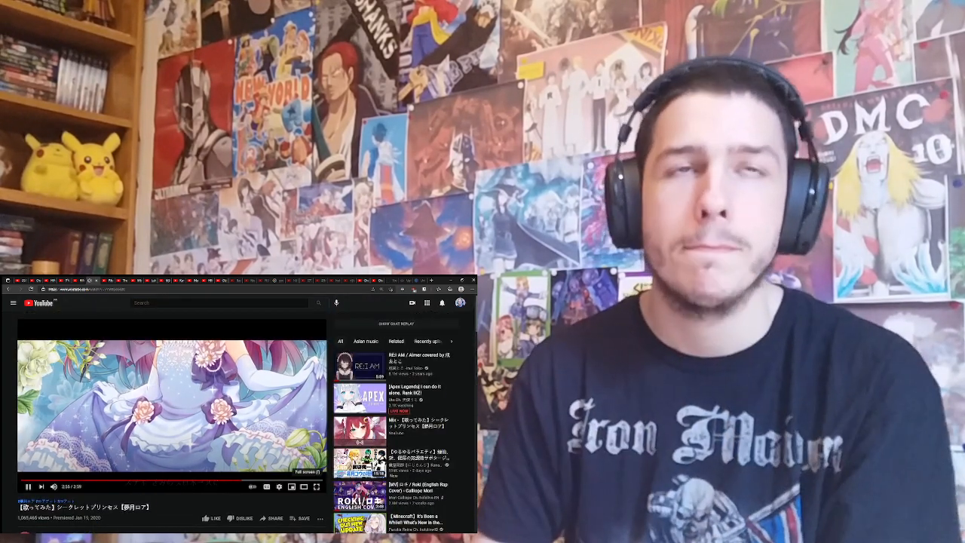
{"action": "left_click", "coordinate": [316, 486]}
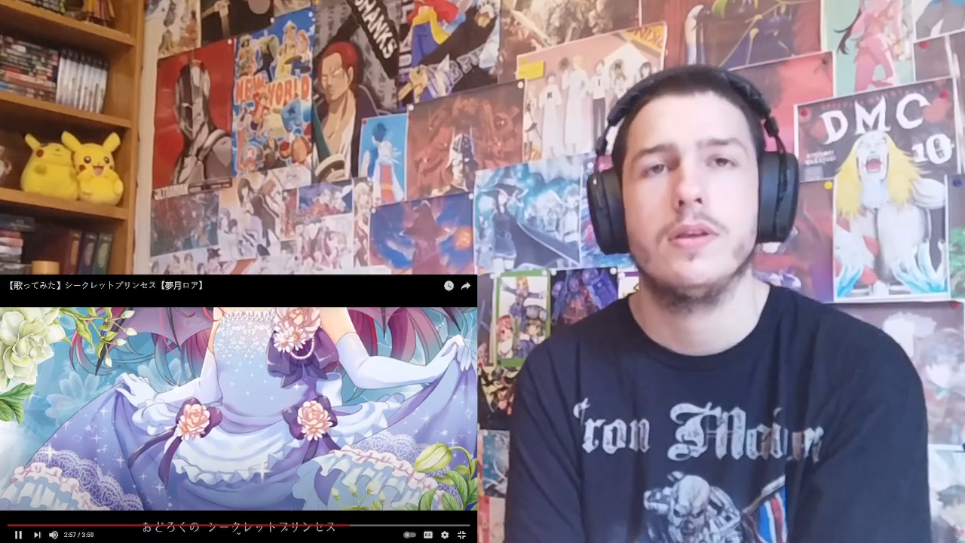